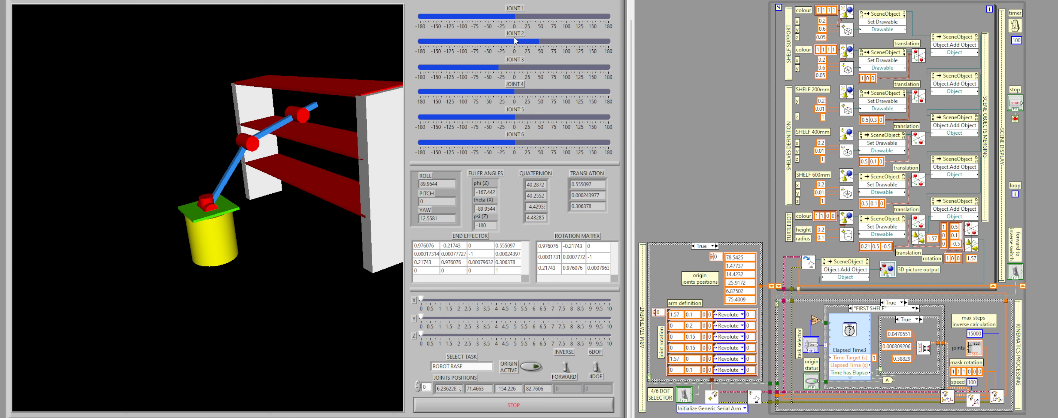
pyautogui.moveTo(543, 45)
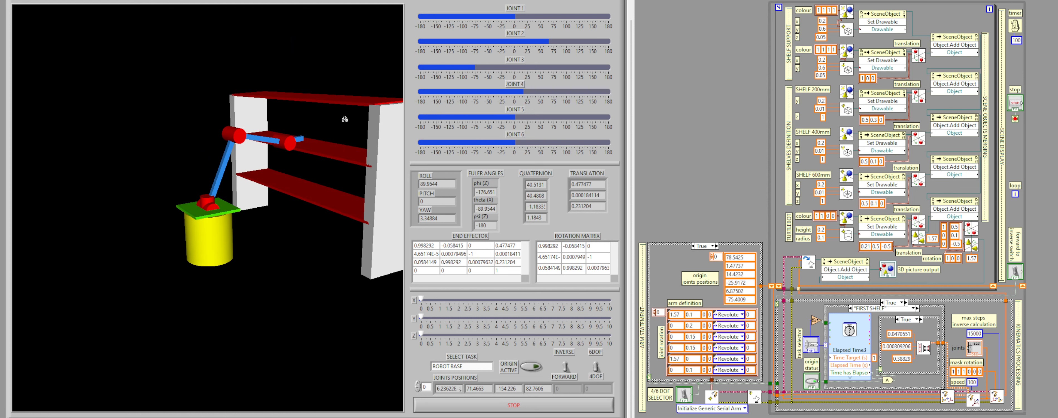
pyautogui.moveTo(208, 204)
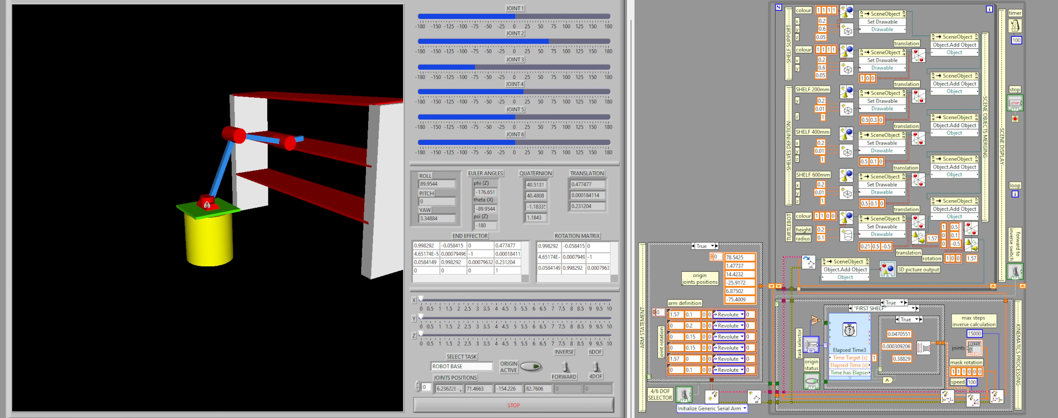
pyautogui.moveTo(331, 131)
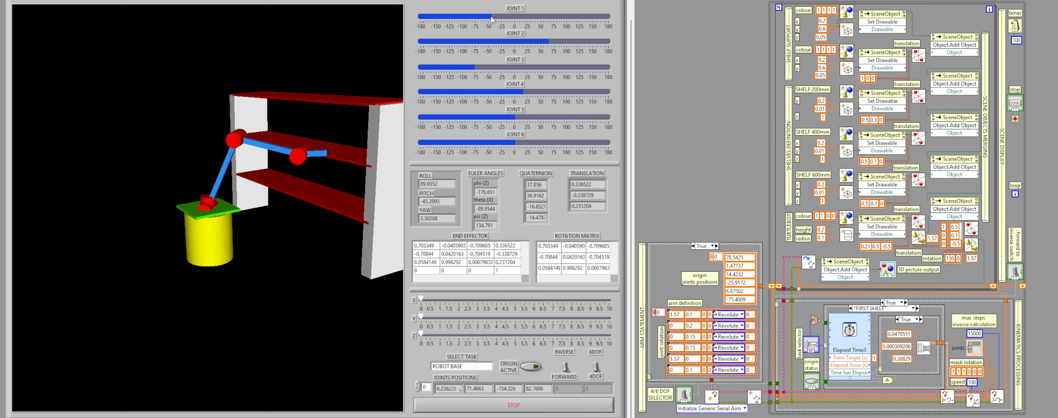
# - Drag the JOINT 1 slider to about -45 and back to 0 so the arm faces the shelves
pyautogui.moveTo(493, 16); pyautogui.dragTo(512, 16)
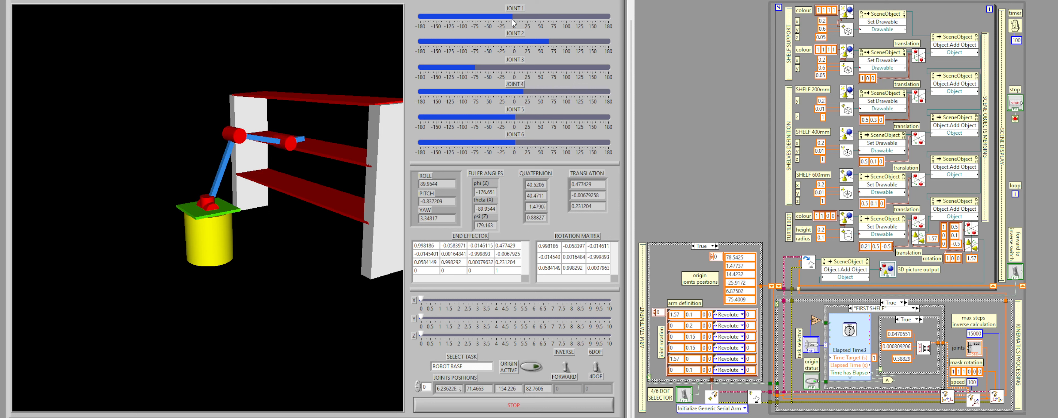
pyautogui.moveTo(514, 15); pyautogui.dragTo(504, 16)
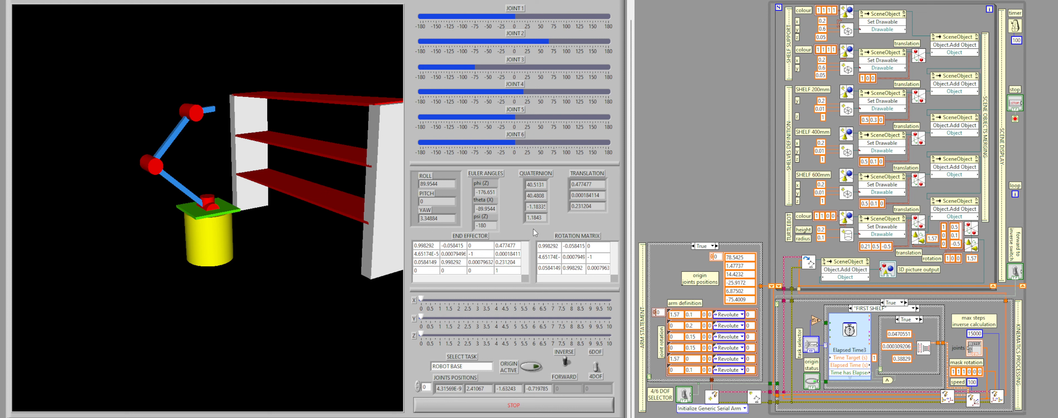
pyautogui.moveTo(621, 271)
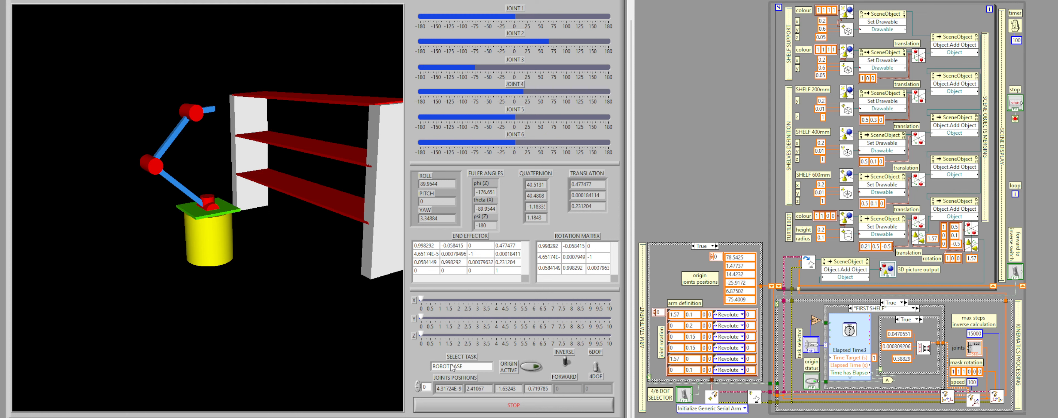
# - Set SELECT TASK to THIRD SHELF so the arm reaches the top shelf
pyautogui.click(461, 366)
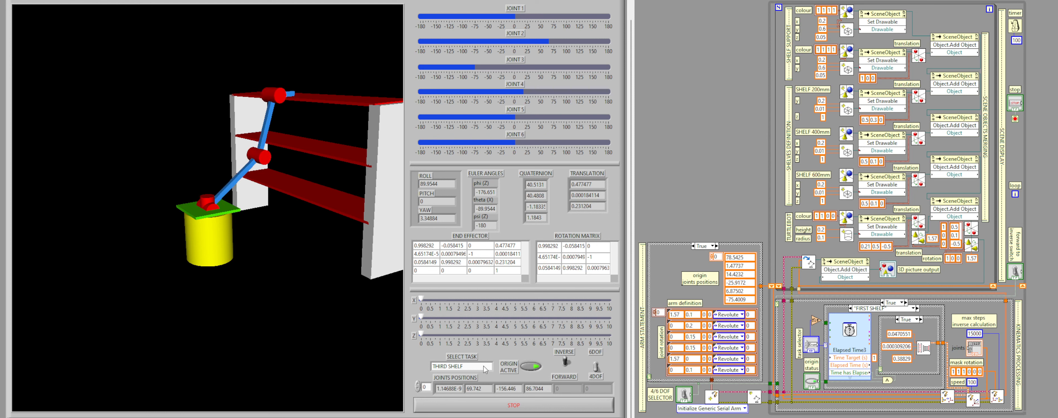
# - Set SELECT TASK to SECOND SHELF so the arm moves to the middle shelf
pyautogui.click(461, 367)
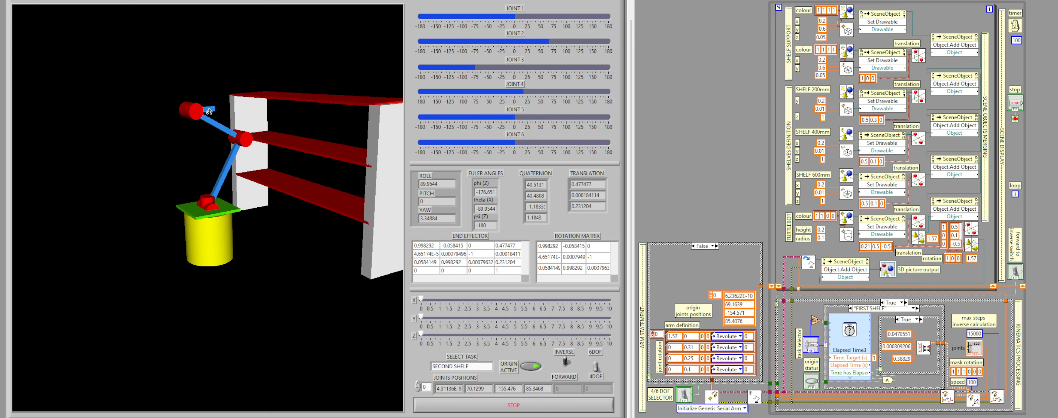
pyautogui.moveTo(201, 126)
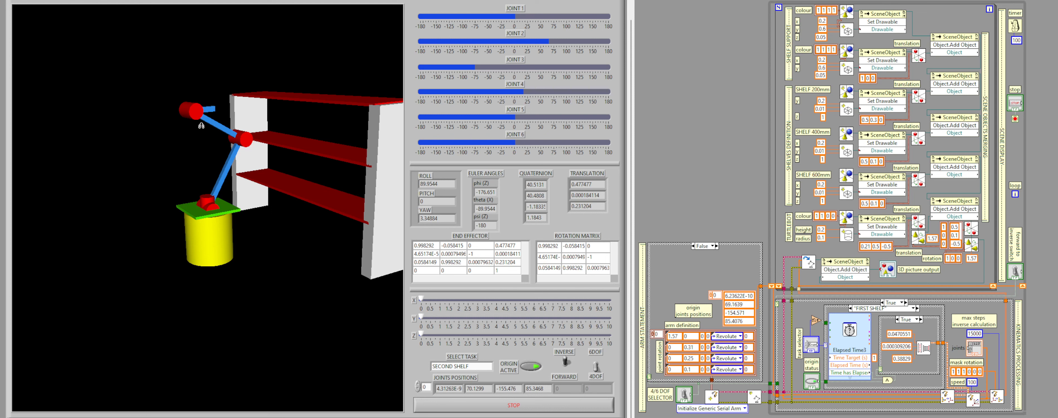
pyautogui.moveTo(200, 124)
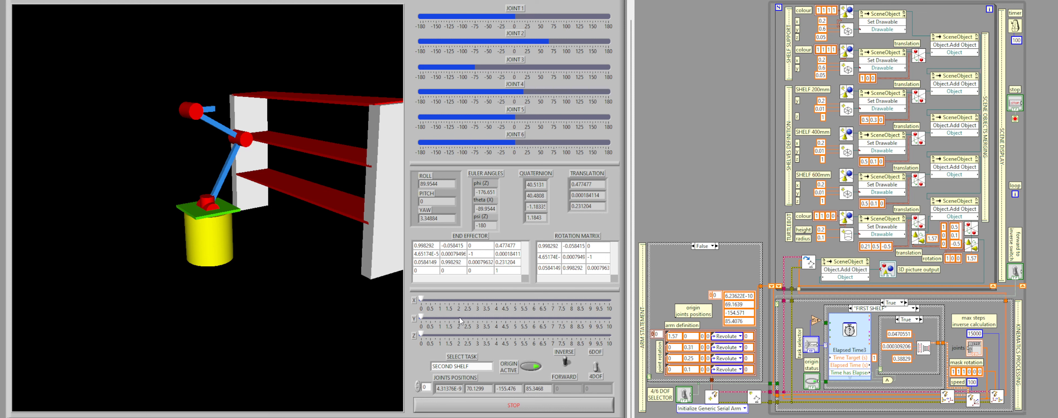
# - Set SELECT TASK to GROUND FLOOR while the four-joint arm stays beside the shelves
pyautogui.click(461, 365)
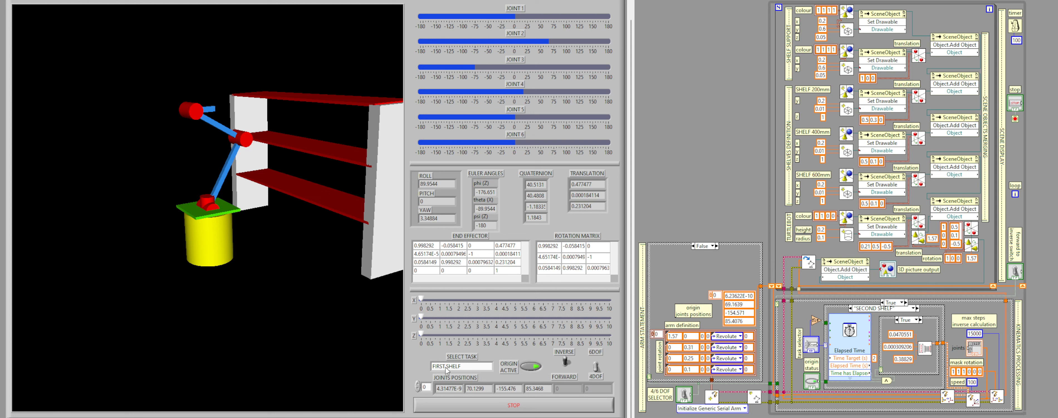
pyautogui.click(460, 364)
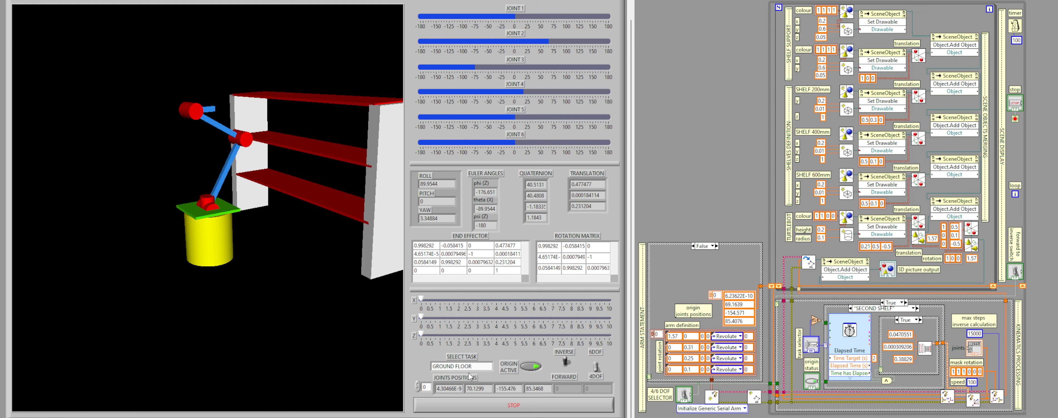
pyautogui.click(461, 365)
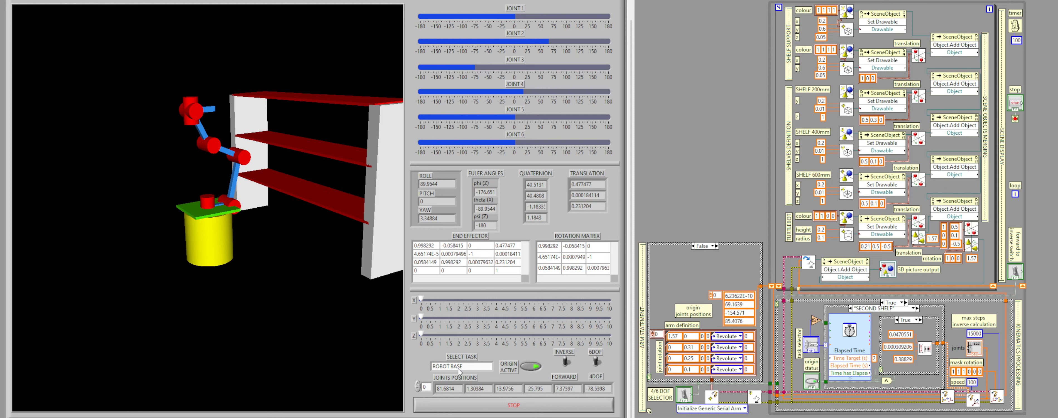
# - Set the six-joint arm's SELECT TASK to THIRD SHELF, then to FIRST SHELF
pyautogui.click(461, 366)
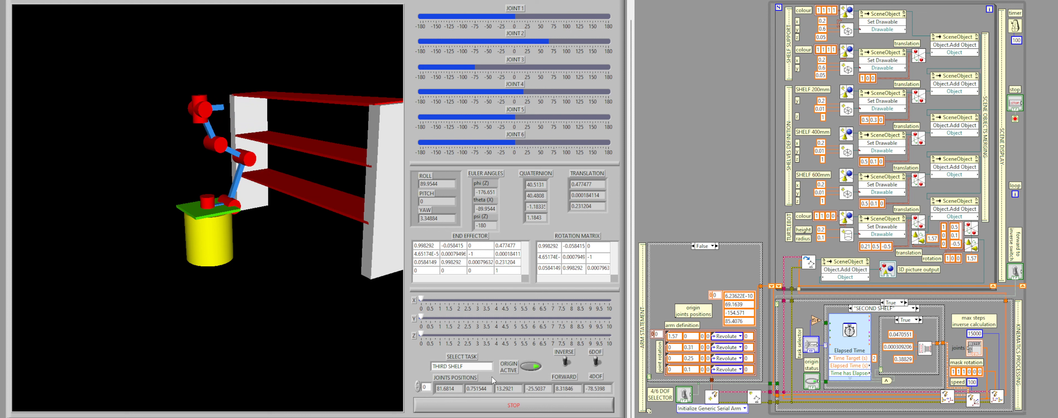
pyautogui.click(461, 365)
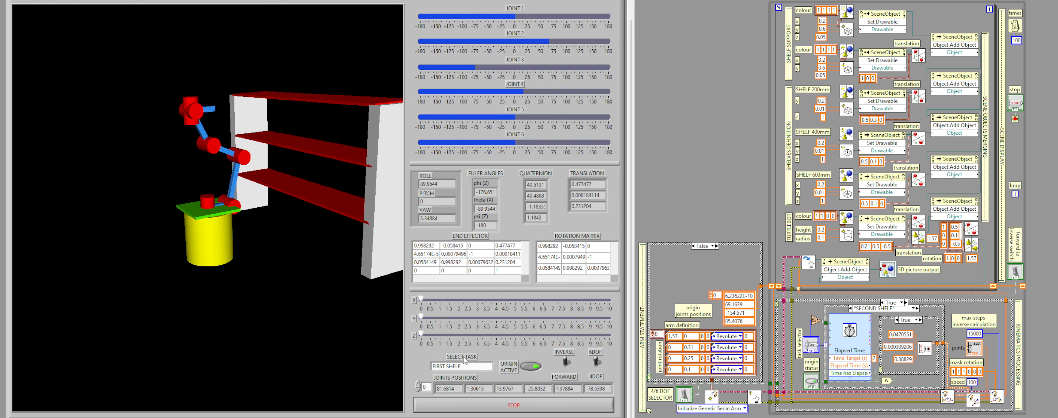
pyautogui.moveTo(476, 367)
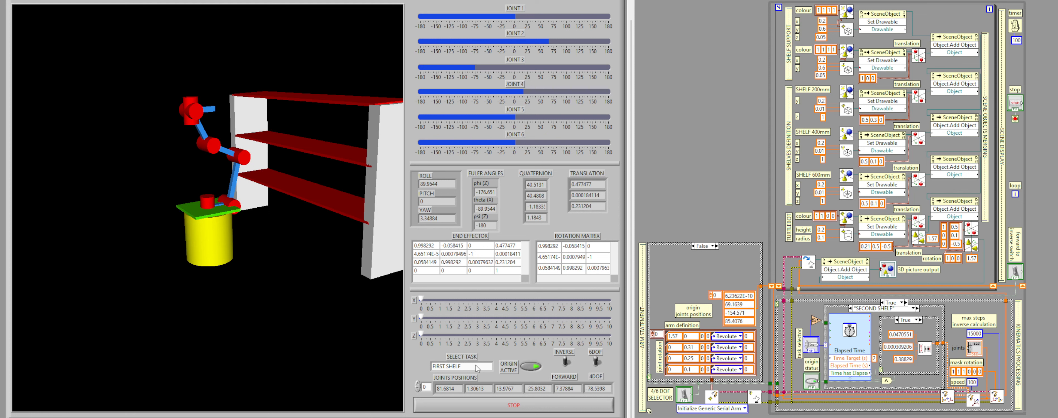
pyautogui.click(461, 366)
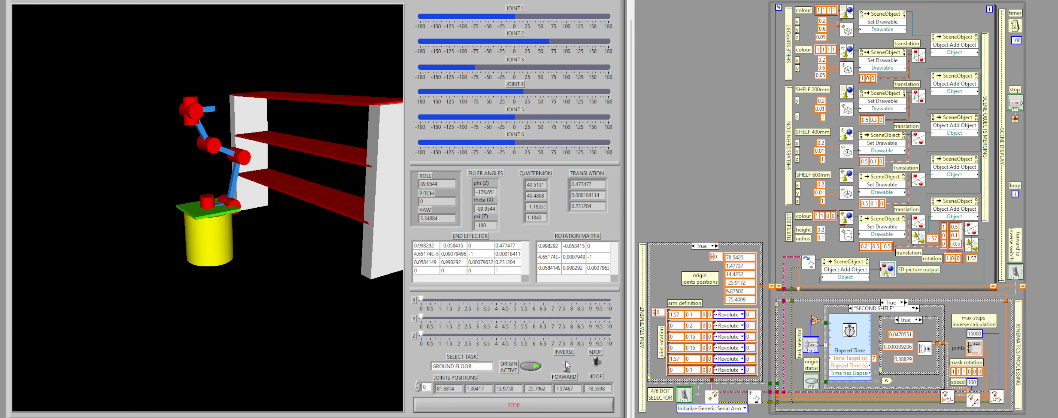
pyautogui.moveTo(565, 363)
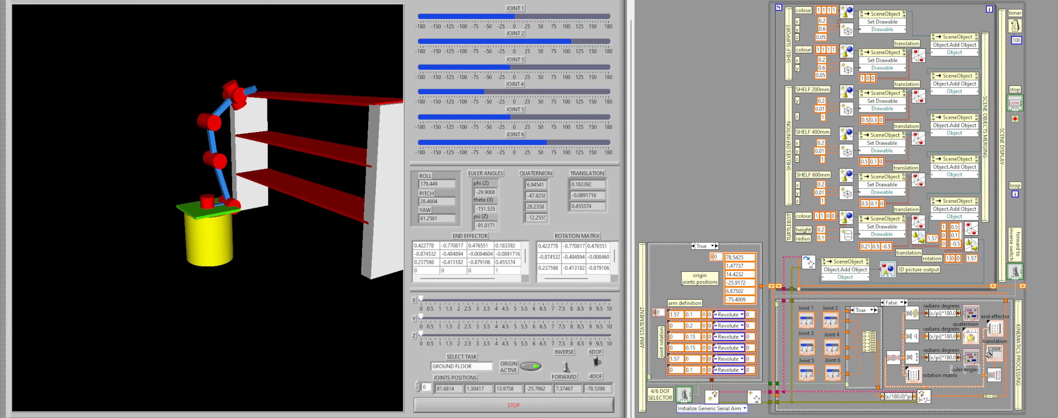
pyautogui.moveTo(613, 197)
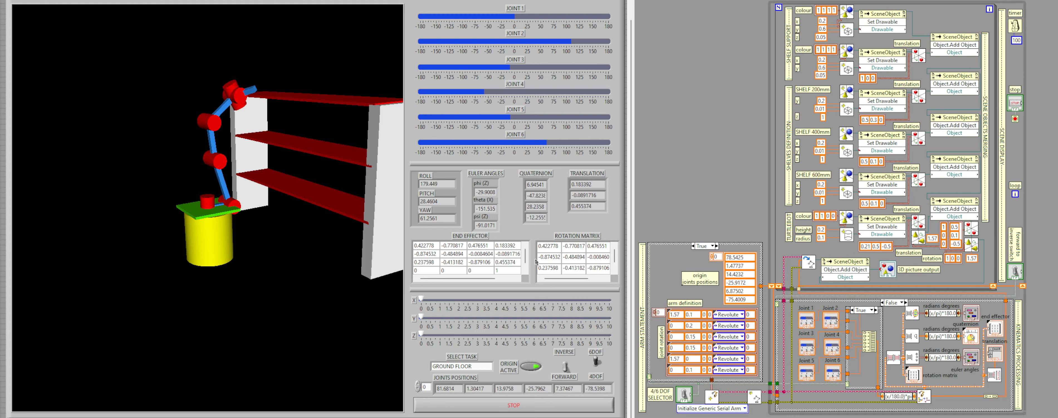
pyautogui.moveTo(515, 236)
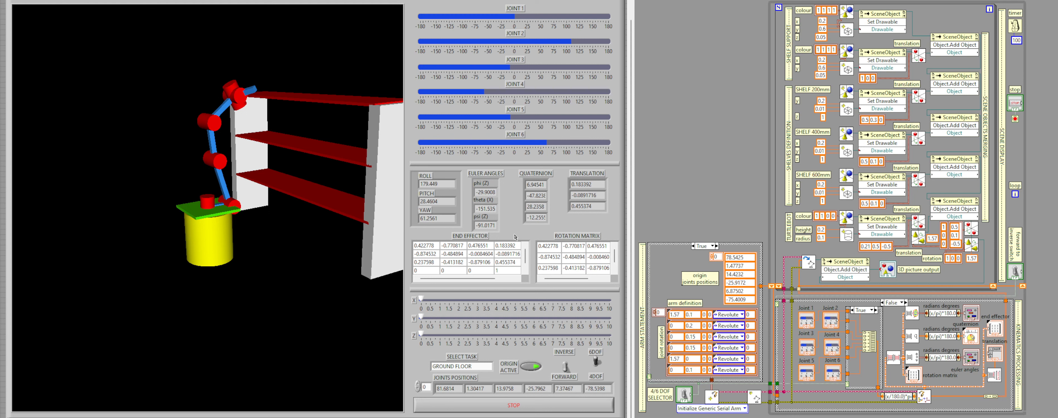